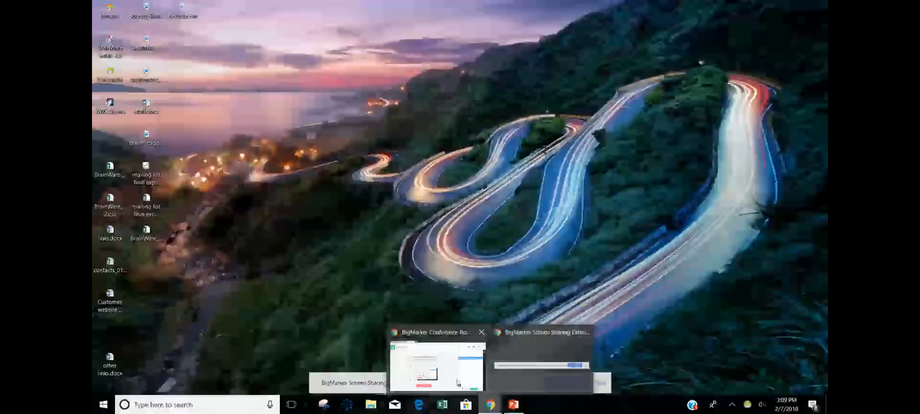
Step: Return to Account Home and open Davontae's toolbox from the ninth row of My Students
{"action": "left_click", "coordinate": [435, 364]}
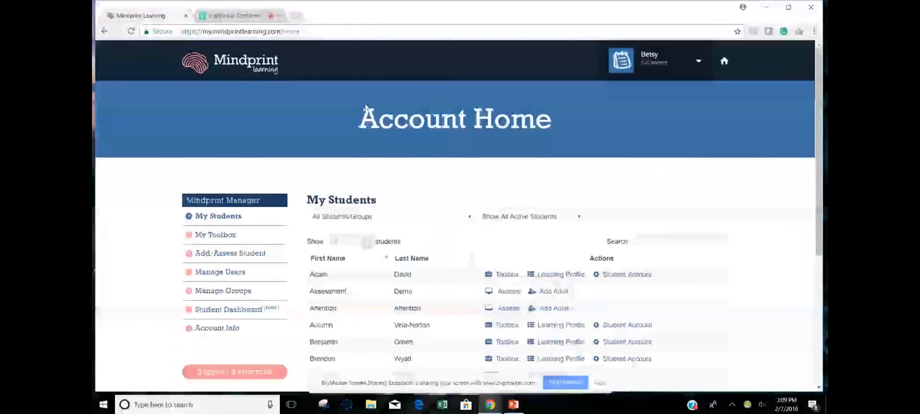
{"action": "scroll", "scroll_direction": "down", "scroll_amount": 3}
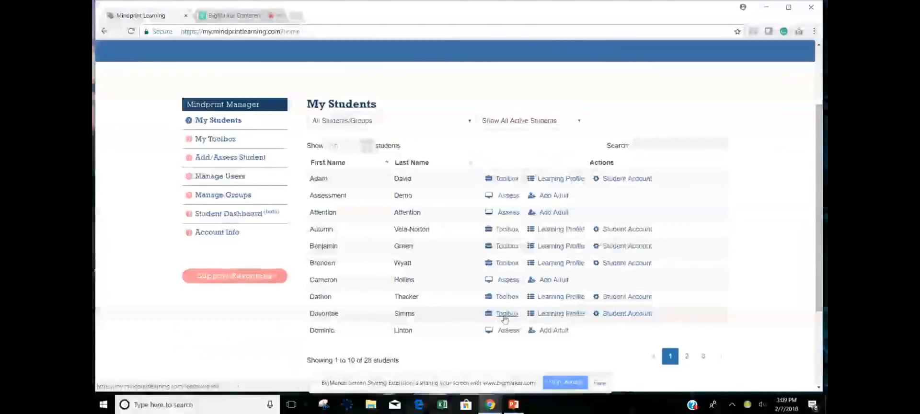
{"action": "left_click", "coordinate": [506, 314]}
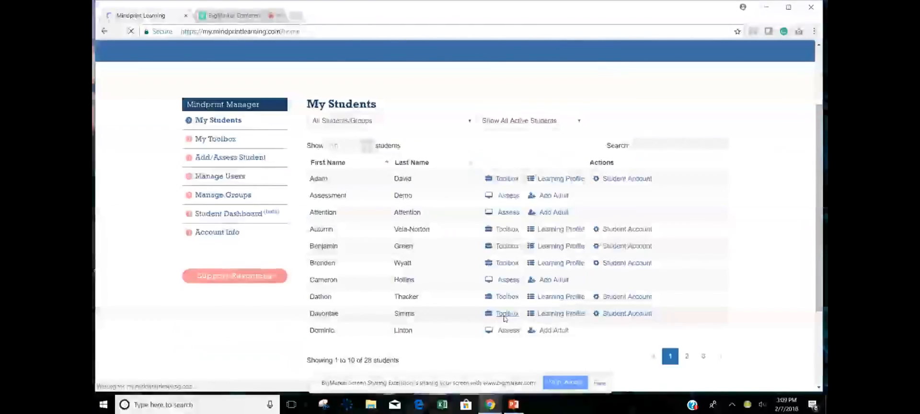
{"action": "left_click", "coordinate": [506, 313]}
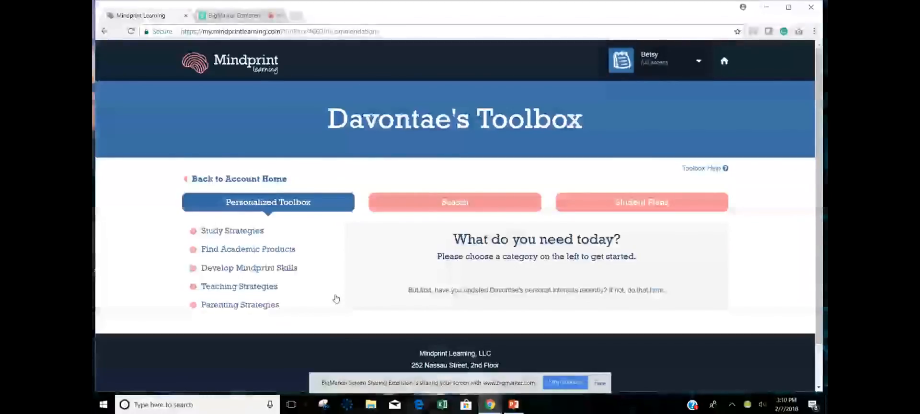
{"action": "mouse_move", "coordinate": [285, 225]}
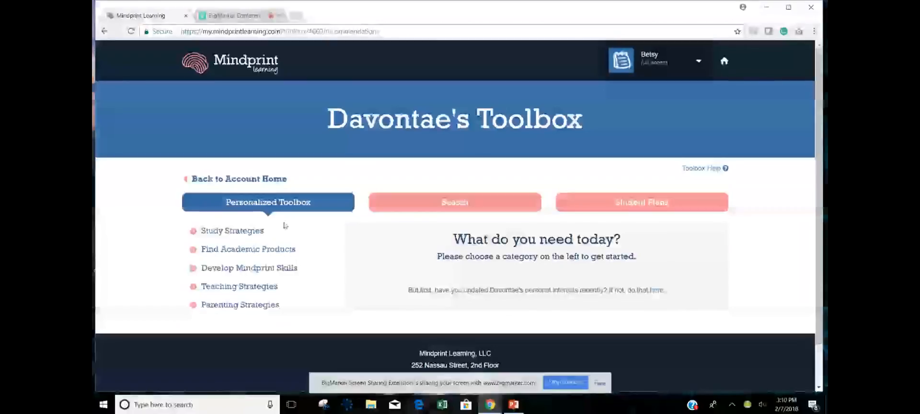
{"action": "mouse_move", "coordinate": [231, 298]}
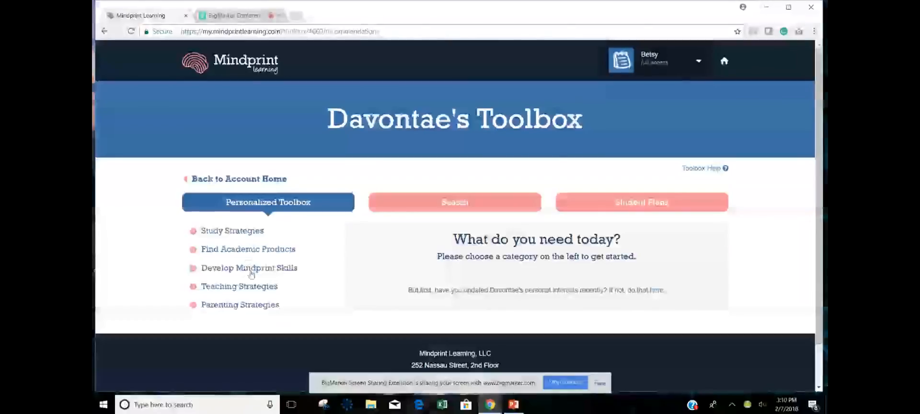
{"action": "mouse_move", "coordinate": [636, 206]}
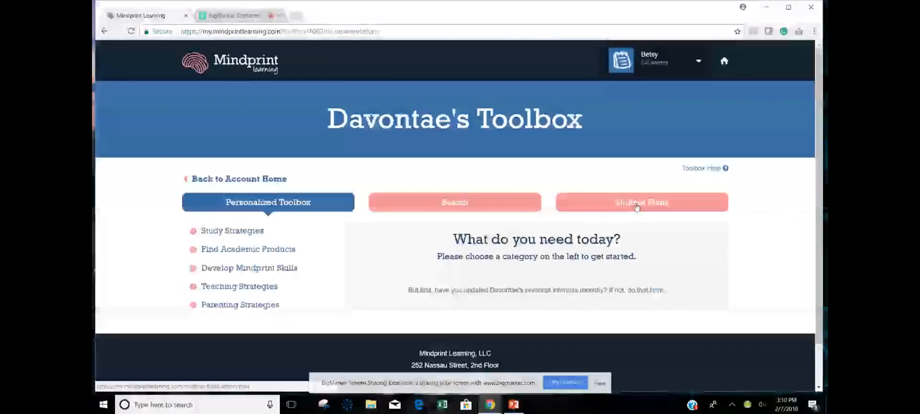
Step: Open Davontae's Personalized Learning Plan from the Student Plans menu
{"action": "left_click", "coordinate": [641, 202]}
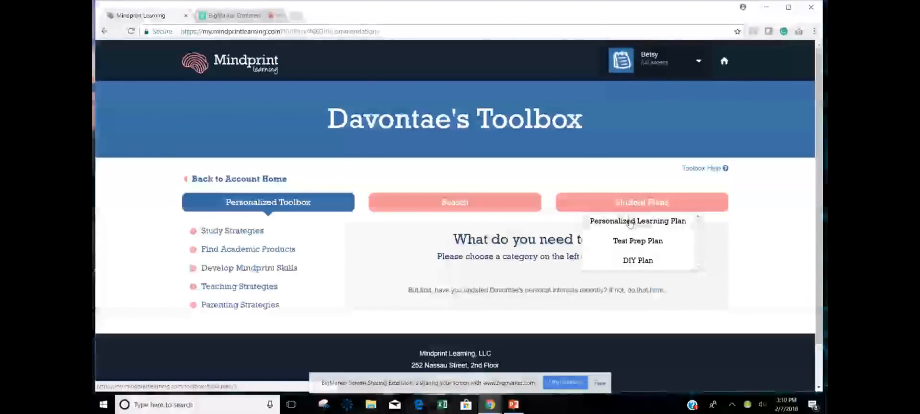
{"action": "left_click", "coordinate": [638, 221]}
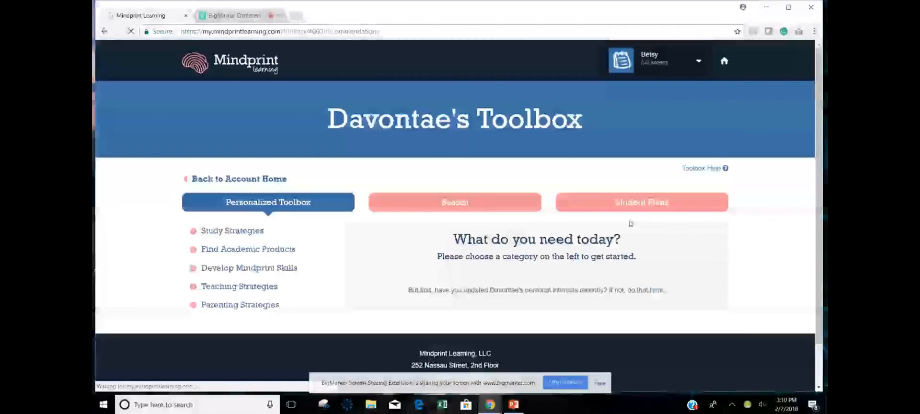
{"action": "left_click", "coordinate": [641, 201]}
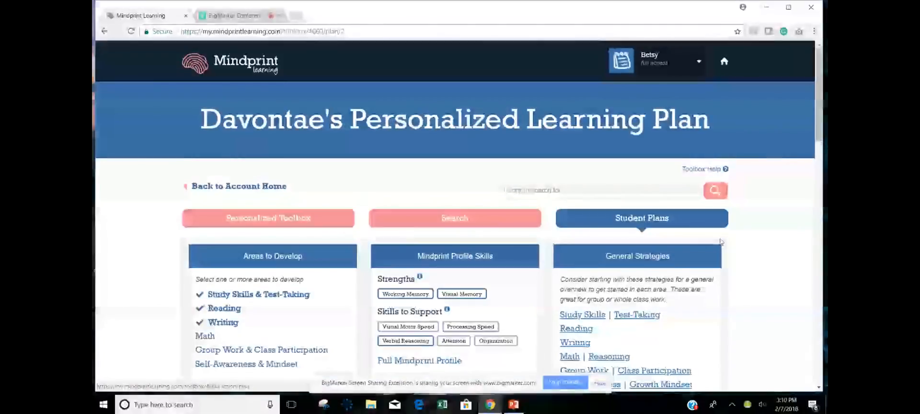
{"action": "mouse_move", "coordinate": [761, 256]}
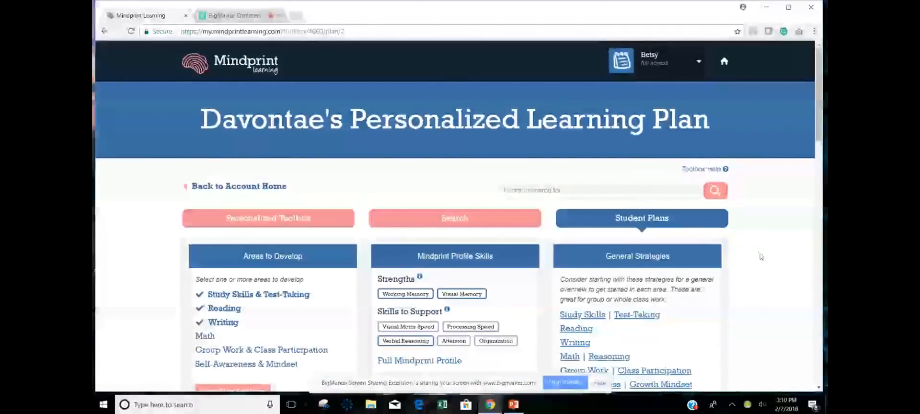
Step: Scroll past Areas to Develop and Profile Skills to the Study Skills & Test-Taking strategies
{"action": "scroll", "scroll_direction": "down", "scroll_amount": 3}
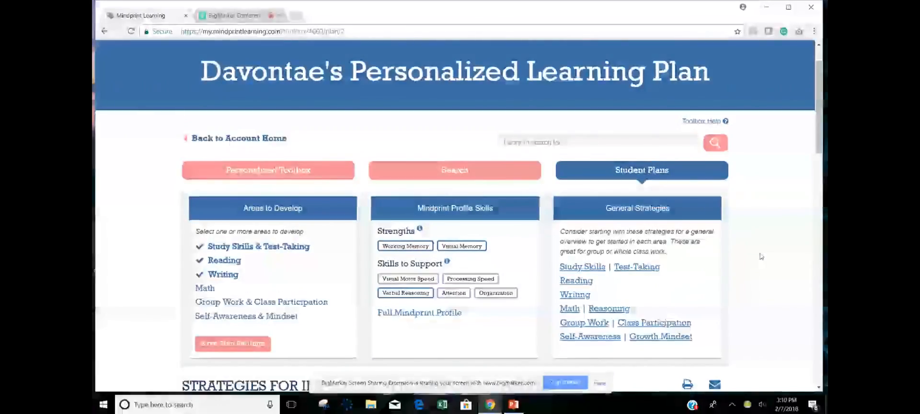
{"action": "mouse_move", "coordinate": [448, 260]}
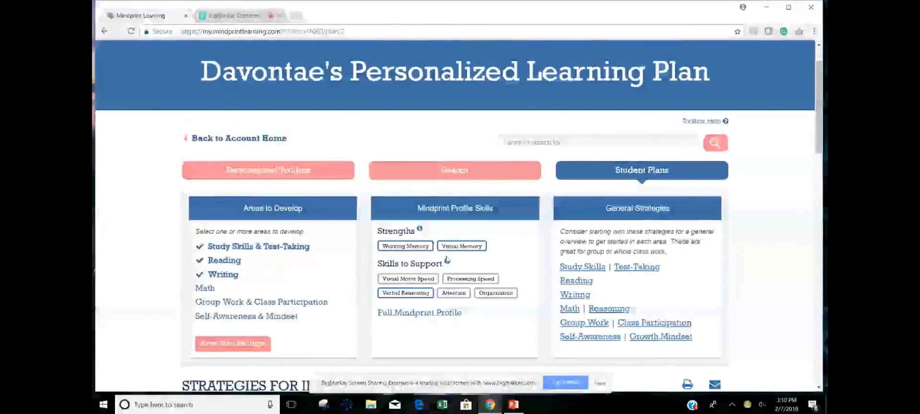
{"action": "mouse_move", "coordinate": [331, 266]}
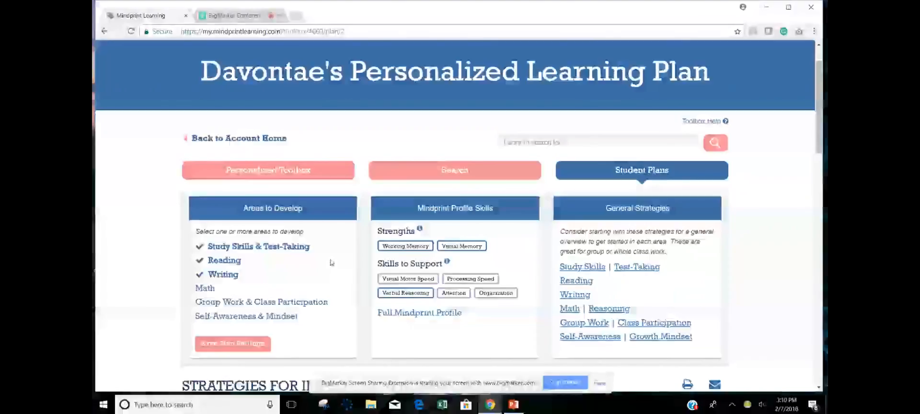
{"action": "scroll", "scroll_direction": "down", "scroll_amount": 3}
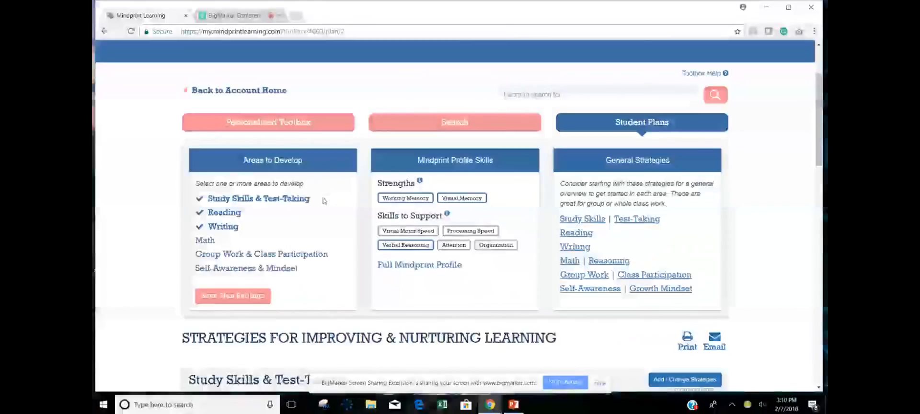
{"action": "mouse_move", "coordinate": [326, 221]}
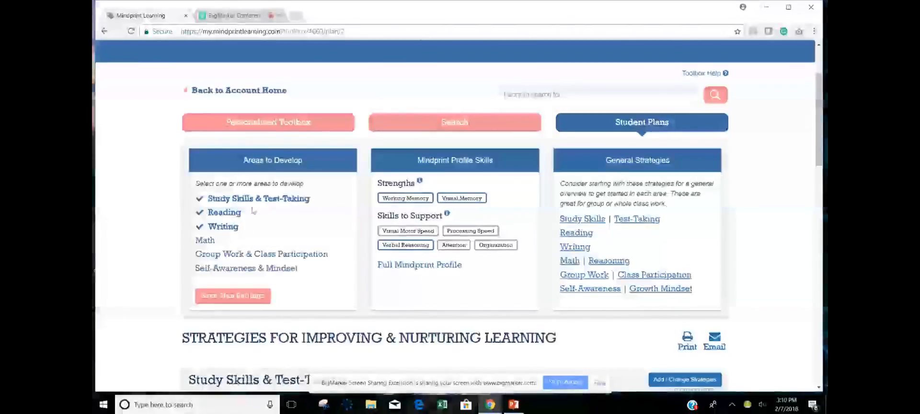
{"action": "scroll", "scroll_direction": "down", "scroll_amount": 3}
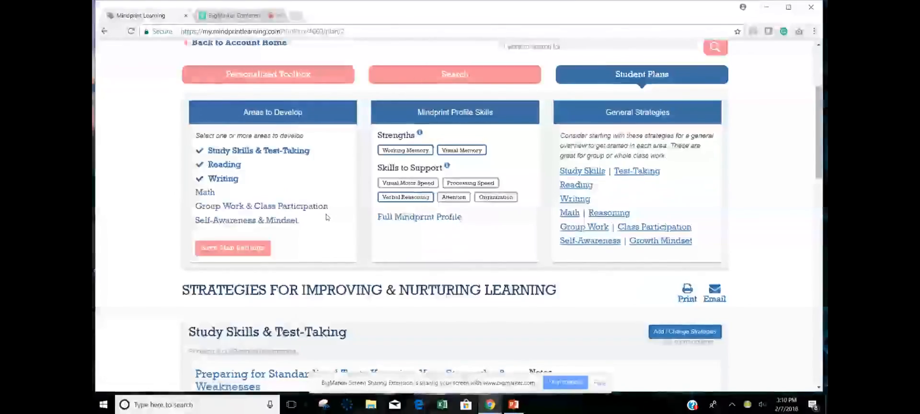
{"action": "scroll", "scroll_direction": "down", "scroll_amount": 3}
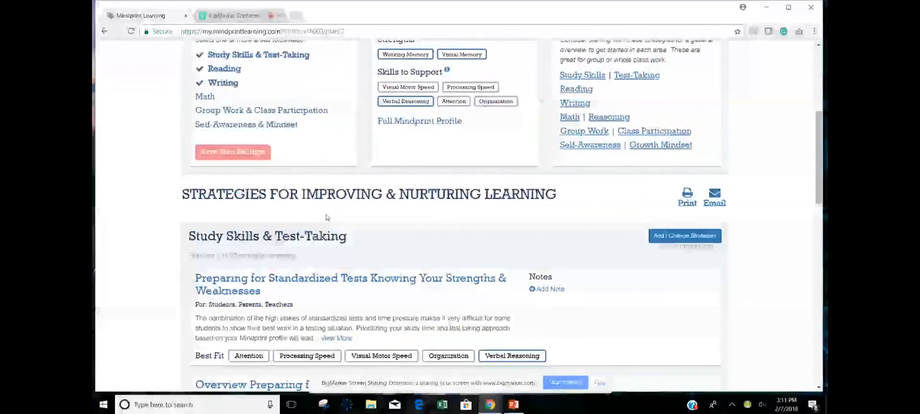
{"action": "scroll", "scroll_direction": "up", "scroll_amount": 3}
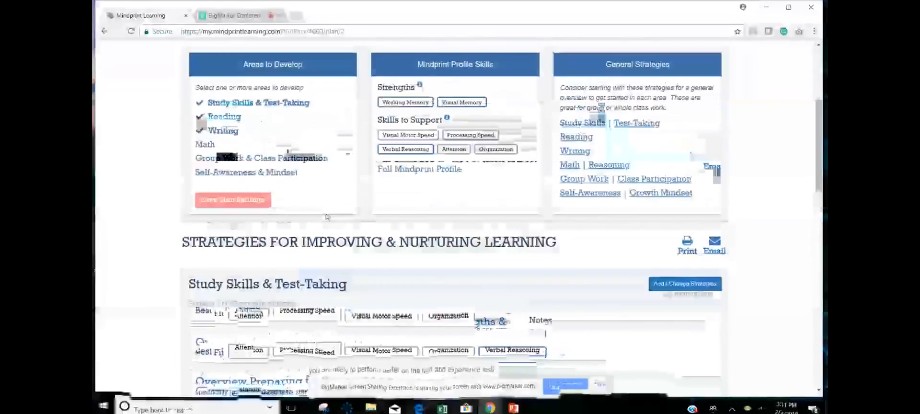
{"action": "scroll", "scroll_direction": "down", "scroll_amount": 3}
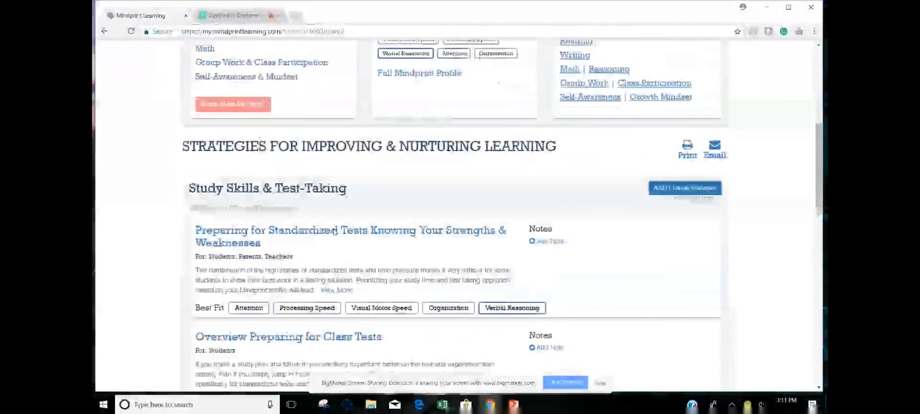
{"action": "scroll", "scroll_direction": "down", "scroll_amount": 3}
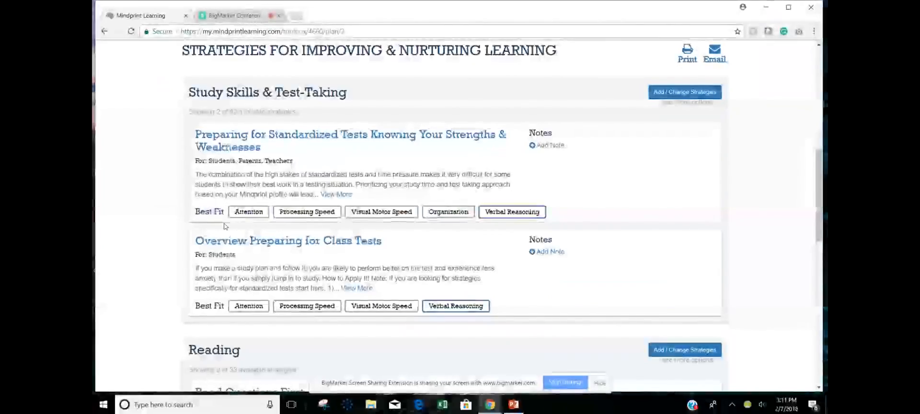
{"action": "scroll", "scroll_direction": "up", "scroll_amount": 3}
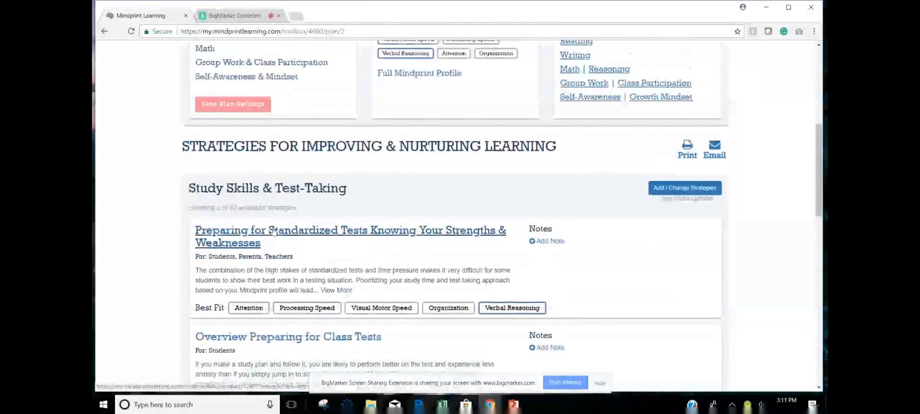
{"action": "scroll", "scroll_direction": "up", "scroll_amount": 3}
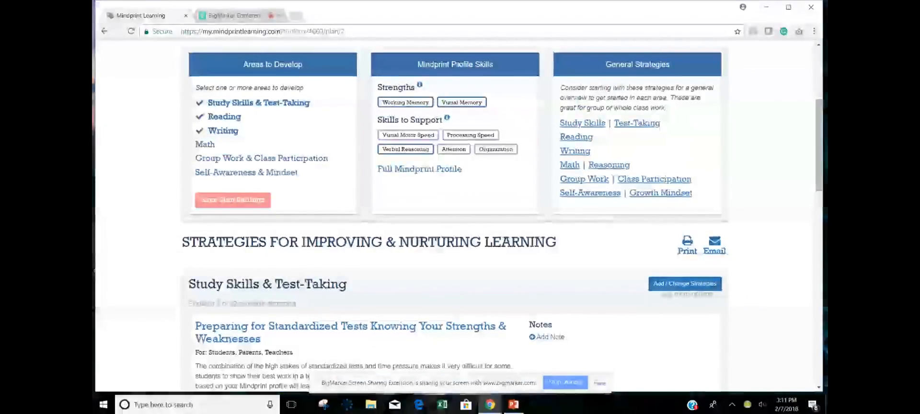
{"action": "mouse_move", "coordinate": [442, 191]}
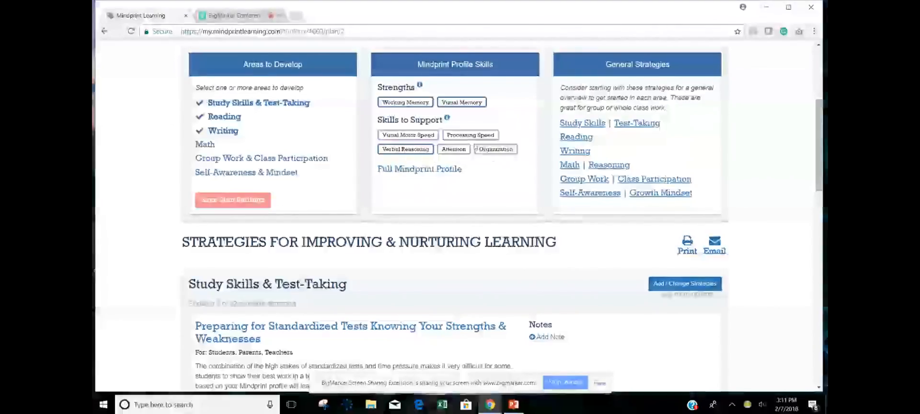
{"action": "scroll", "scroll_direction": "down", "scroll_amount": 3}
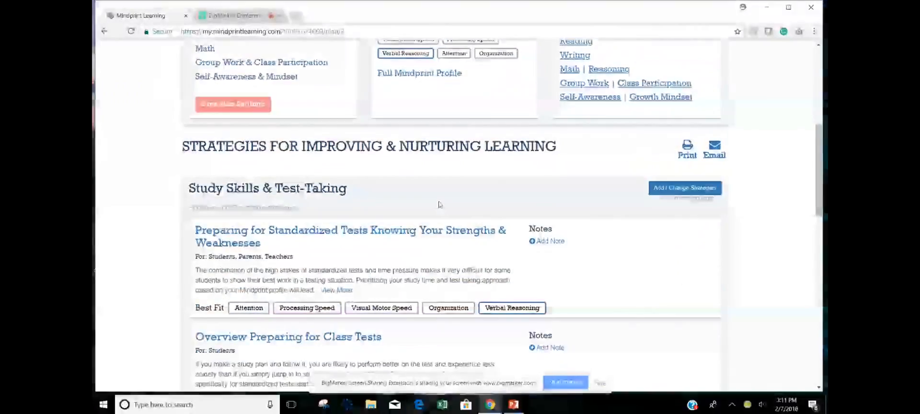
{"action": "scroll", "scroll_direction": "down", "scroll_amount": 3}
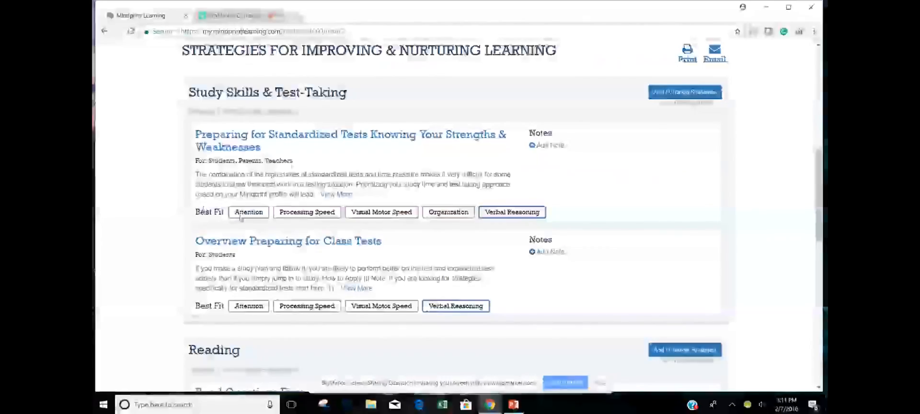
{"action": "mouse_move", "coordinate": [423, 223]}
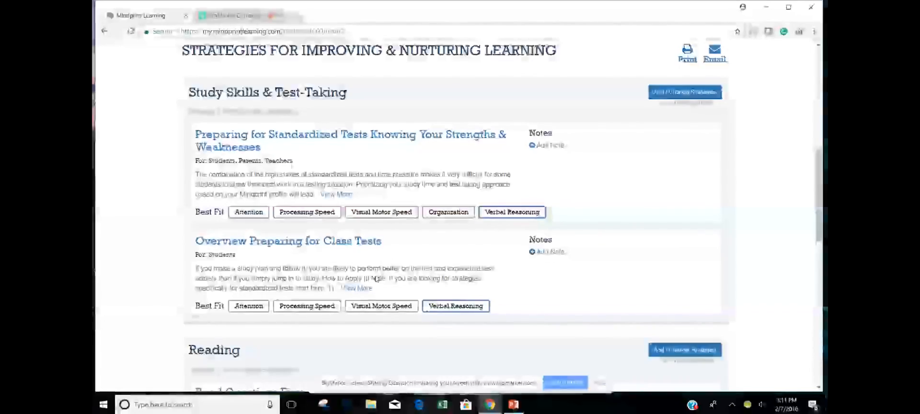
{"action": "scroll", "scroll_direction": "down", "scroll_amount": 3}
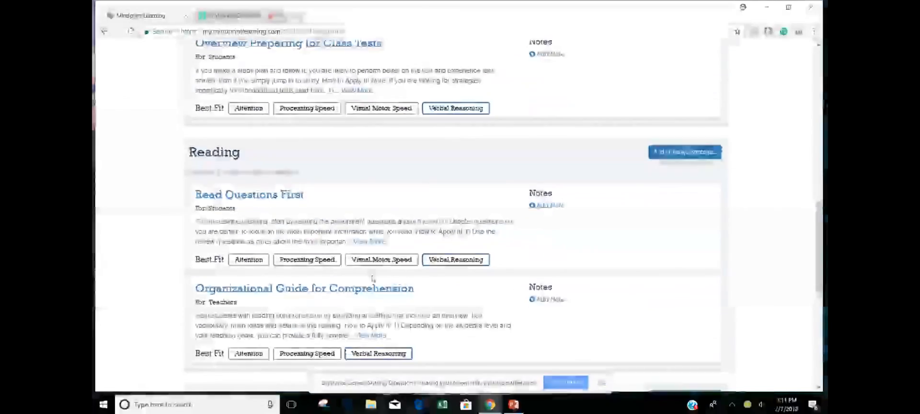
{"action": "scroll", "scroll_direction": "down", "scroll_amount": 3}
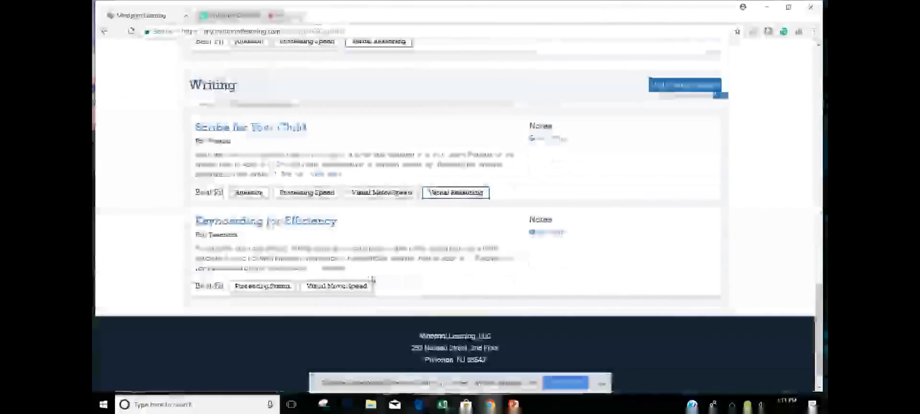
{"action": "scroll", "scroll_direction": "up", "scroll_amount": 3}
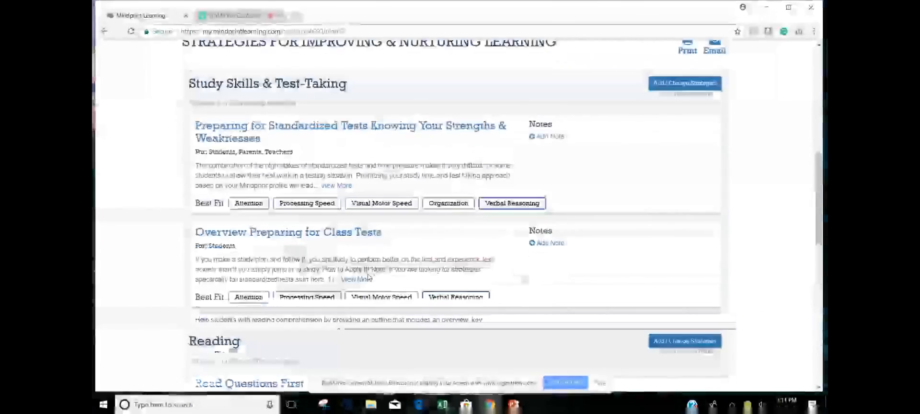
{"action": "scroll", "scroll_direction": "up", "scroll_amount": 3}
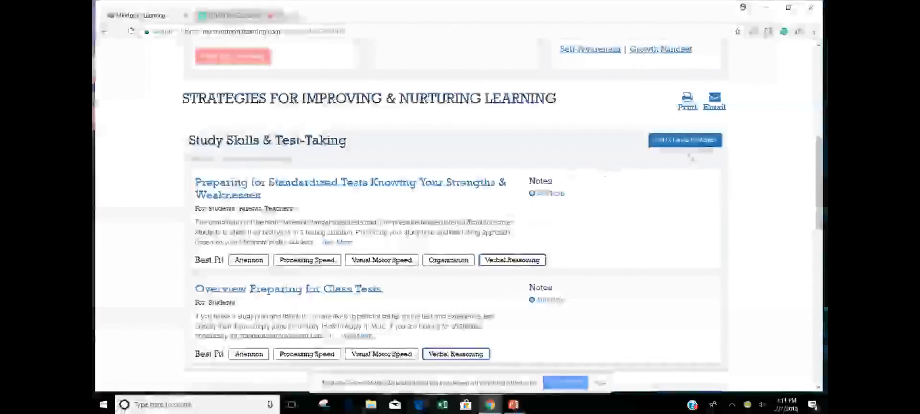
{"action": "mouse_move", "coordinate": [685, 140]}
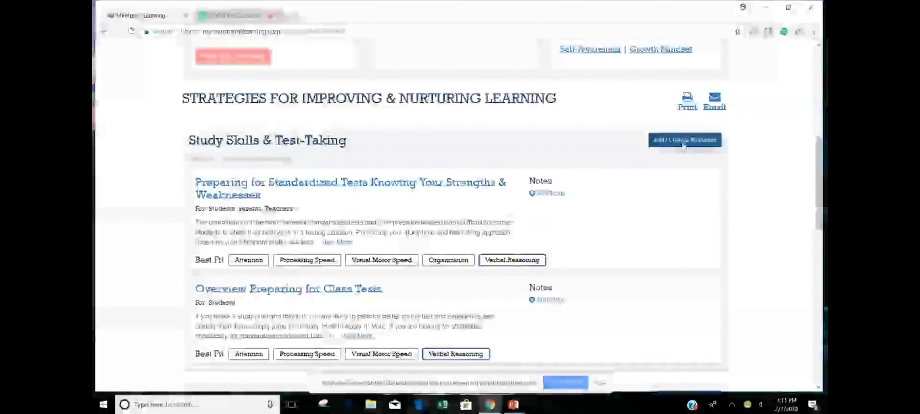
{"action": "left_click", "coordinate": [685, 140]}
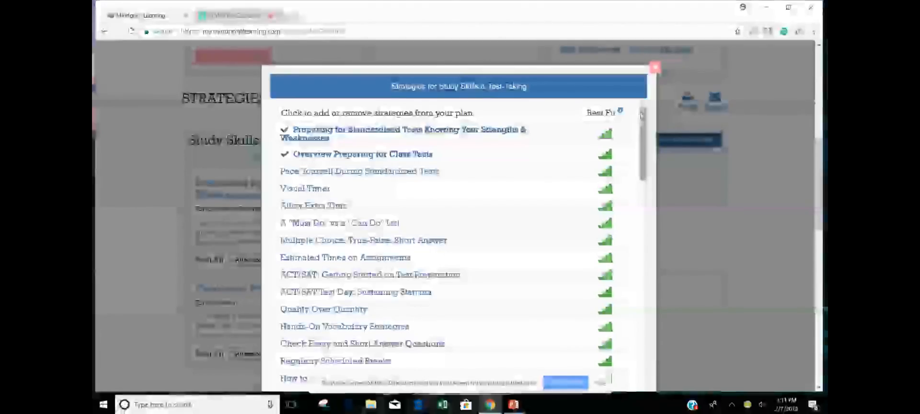
{"action": "scroll", "scroll_direction": "down", "scroll_amount": 3}
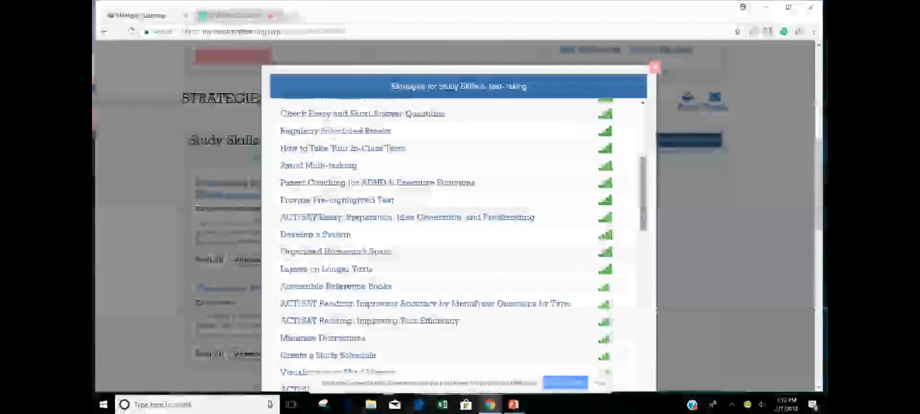
{"action": "scroll", "scroll_direction": "down", "scroll_amount": 3}
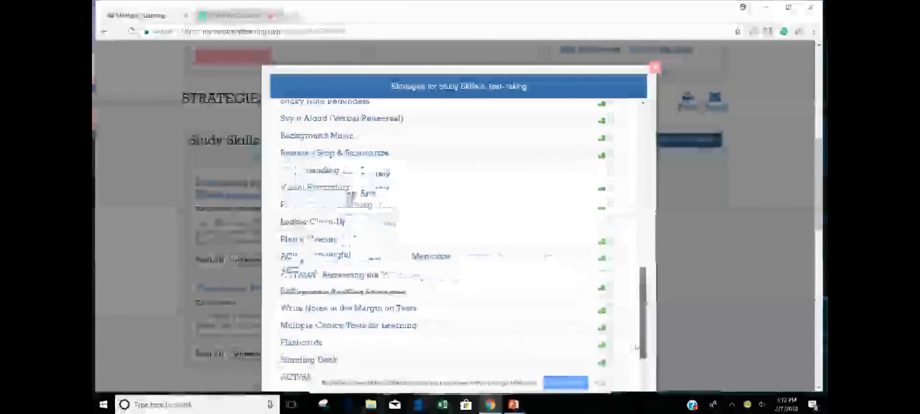
{"action": "scroll", "scroll_direction": "down", "scroll_amount": 3}
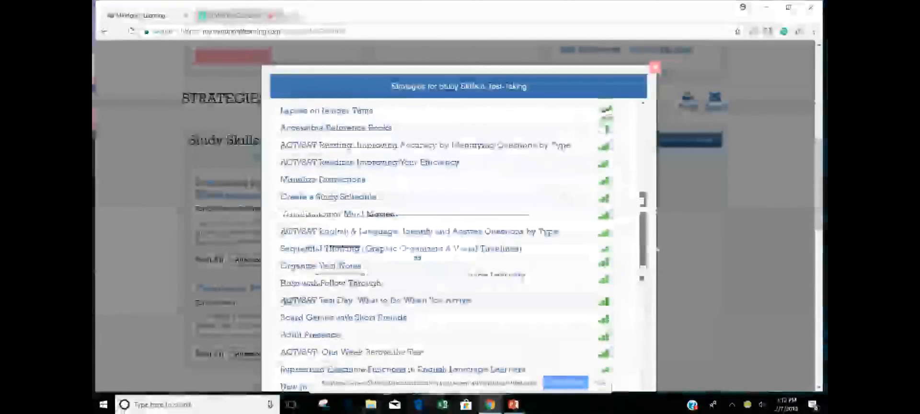
{"action": "scroll", "scroll_direction": "up", "scroll_amount": 3}
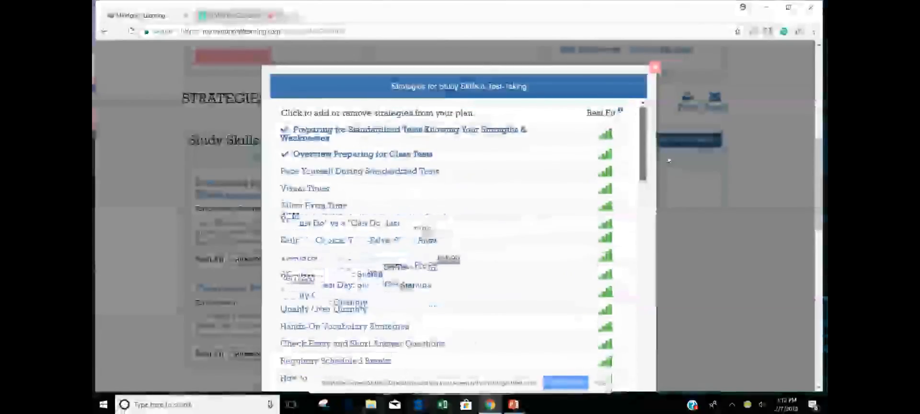
{"action": "left_click", "coordinate": [655, 68]}
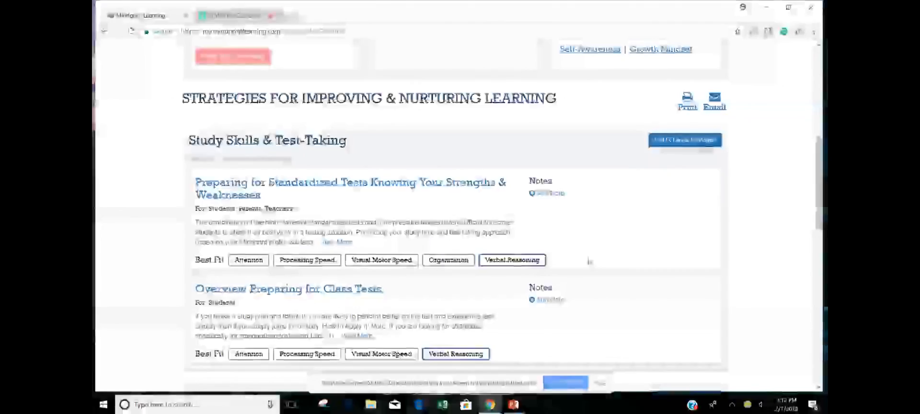
Step: Review the Reading and Writing strategies, then switch back to the Comprehensive Mindprint slides
{"action": "scroll", "scroll_direction": "down", "scroll_amount": 3}
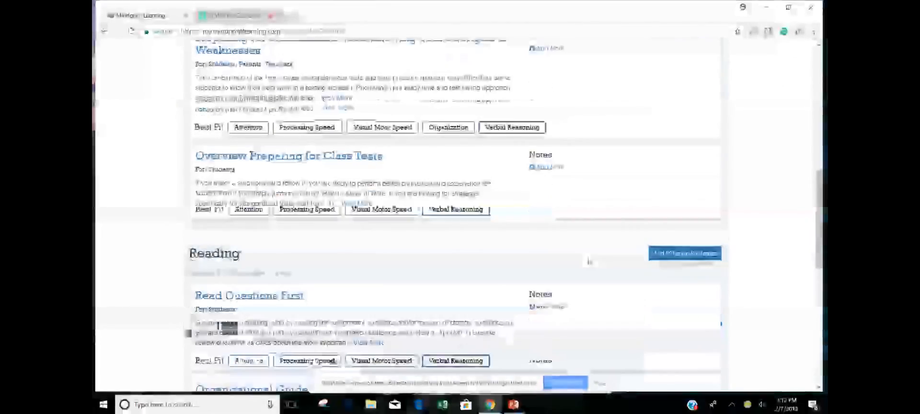
{"action": "scroll", "scroll_direction": "down", "scroll_amount": 3}
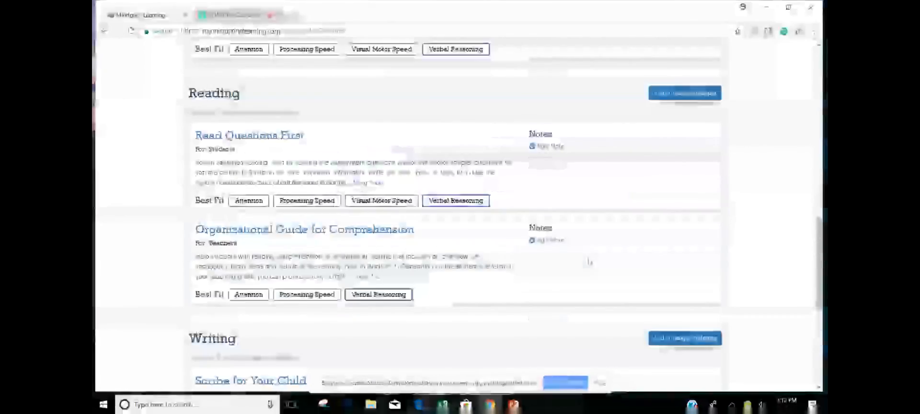
{"action": "scroll", "scroll_direction": "up", "scroll_amount": 3}
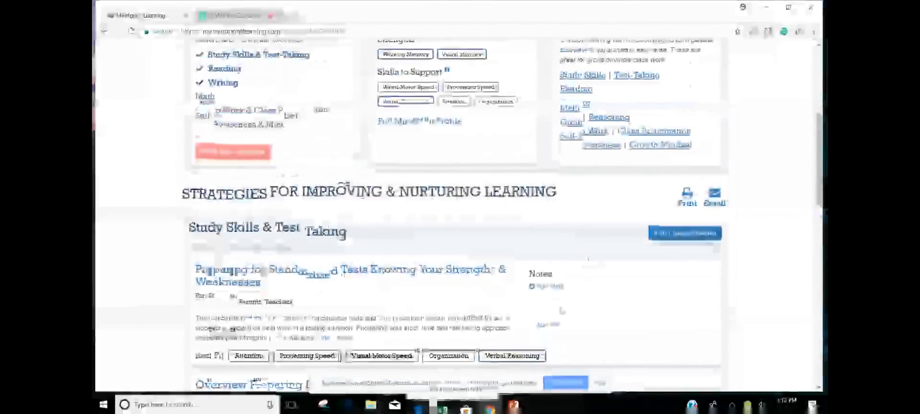
{"action": "left_click", "coordinate": [491, 405]}
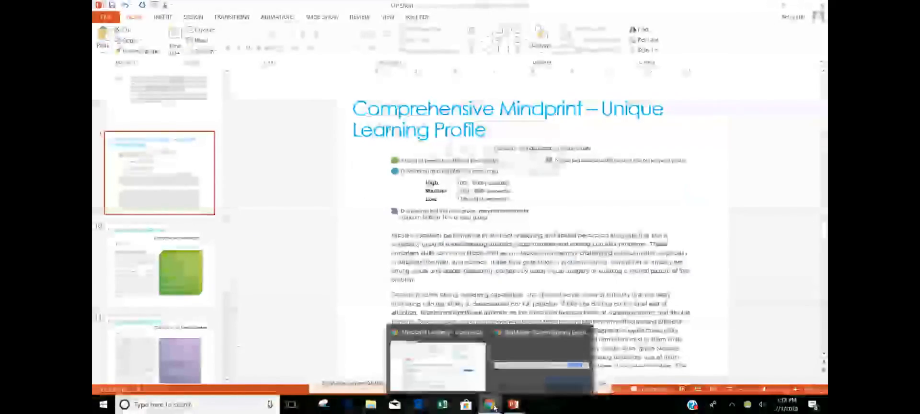